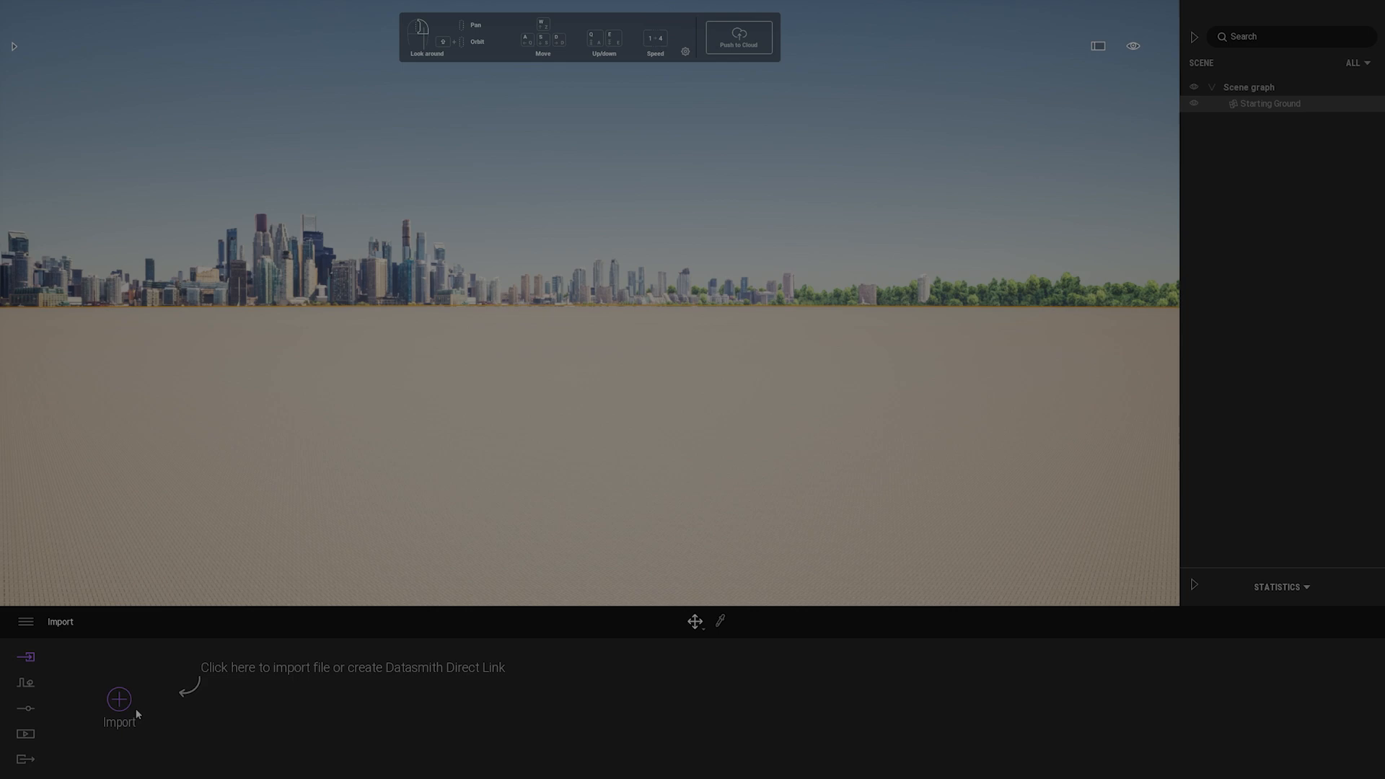
# - Import the office design model into the empty scene
pyautogui.click(119, 700)
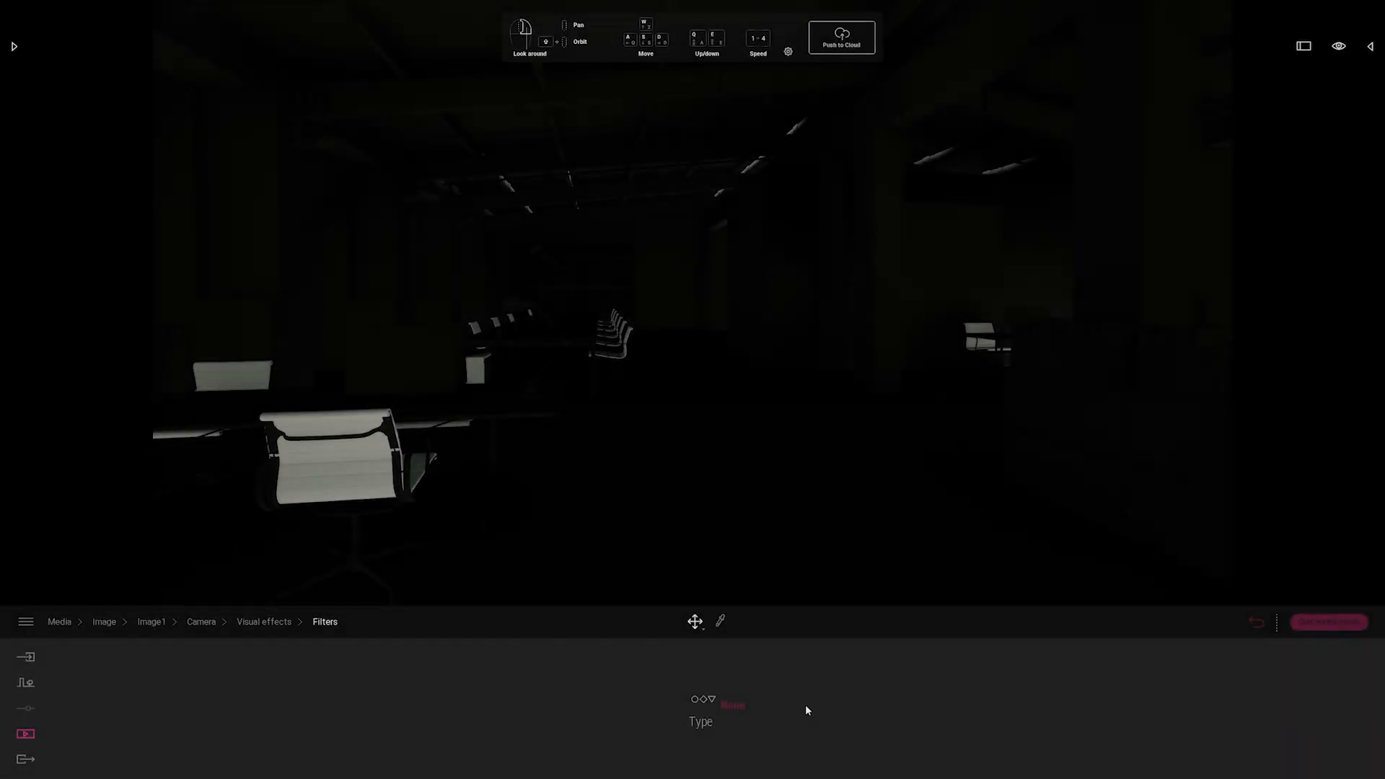
# - Apply a Hidden Line filter to the office image and push it to the cloud
pyautogui.click(731, 704)
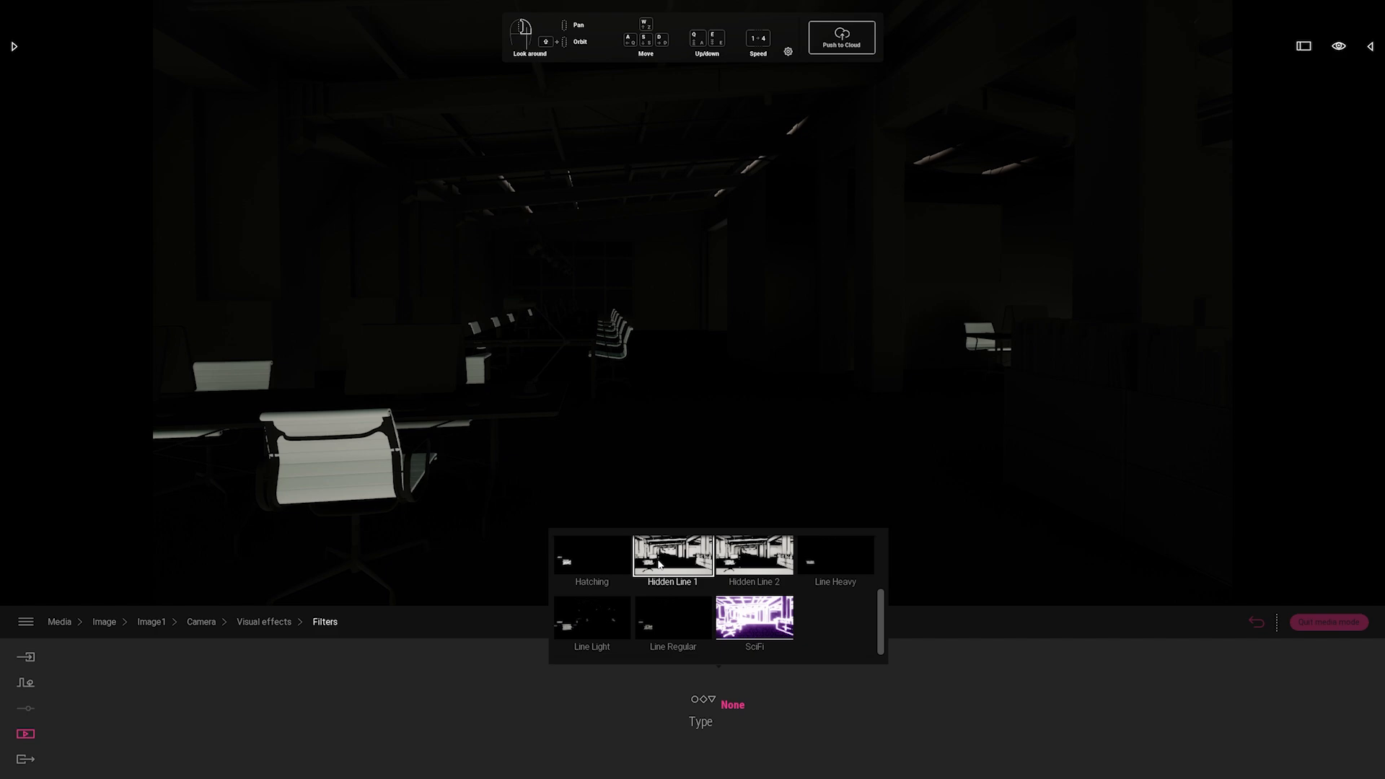
pyautogui.click(672, 557)
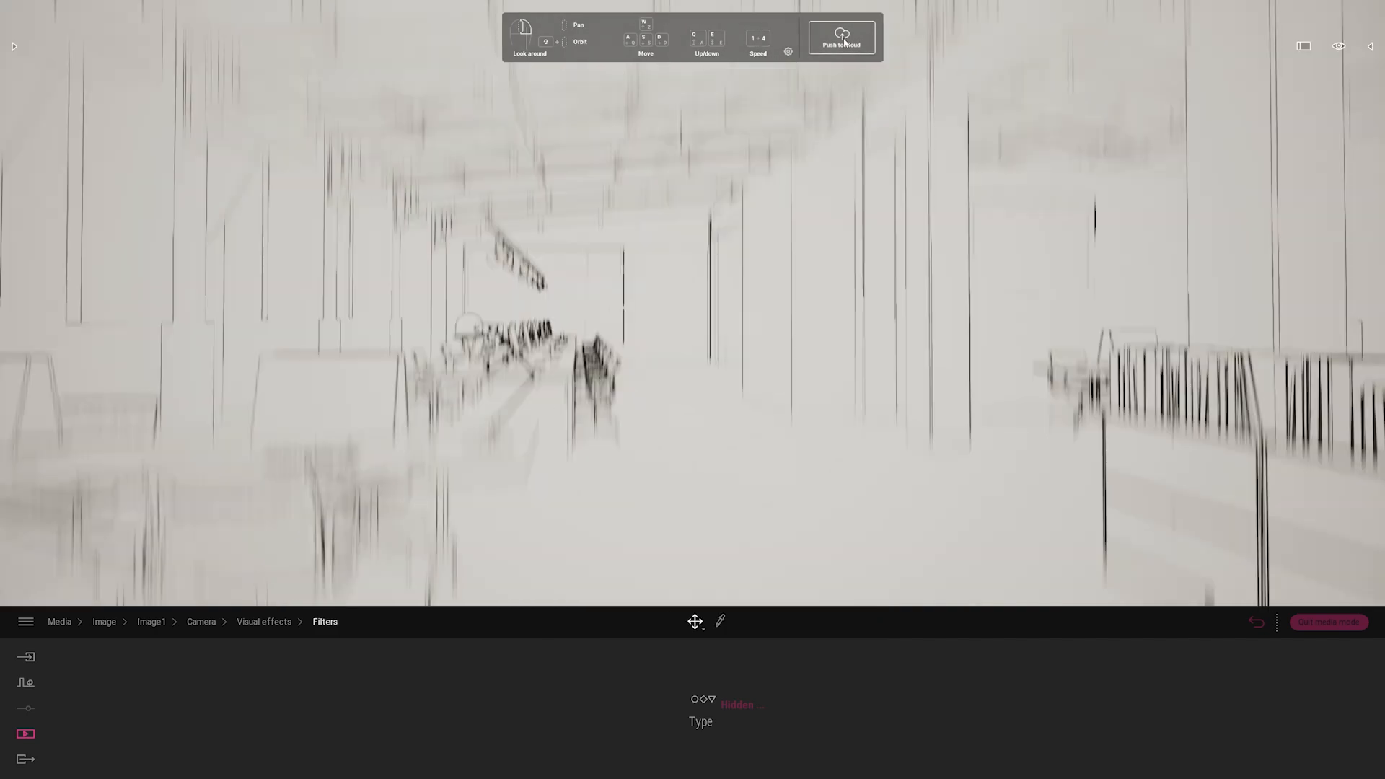
pyautogui.click(839, 37)
pyautogui.write('Hi! This is the mod')
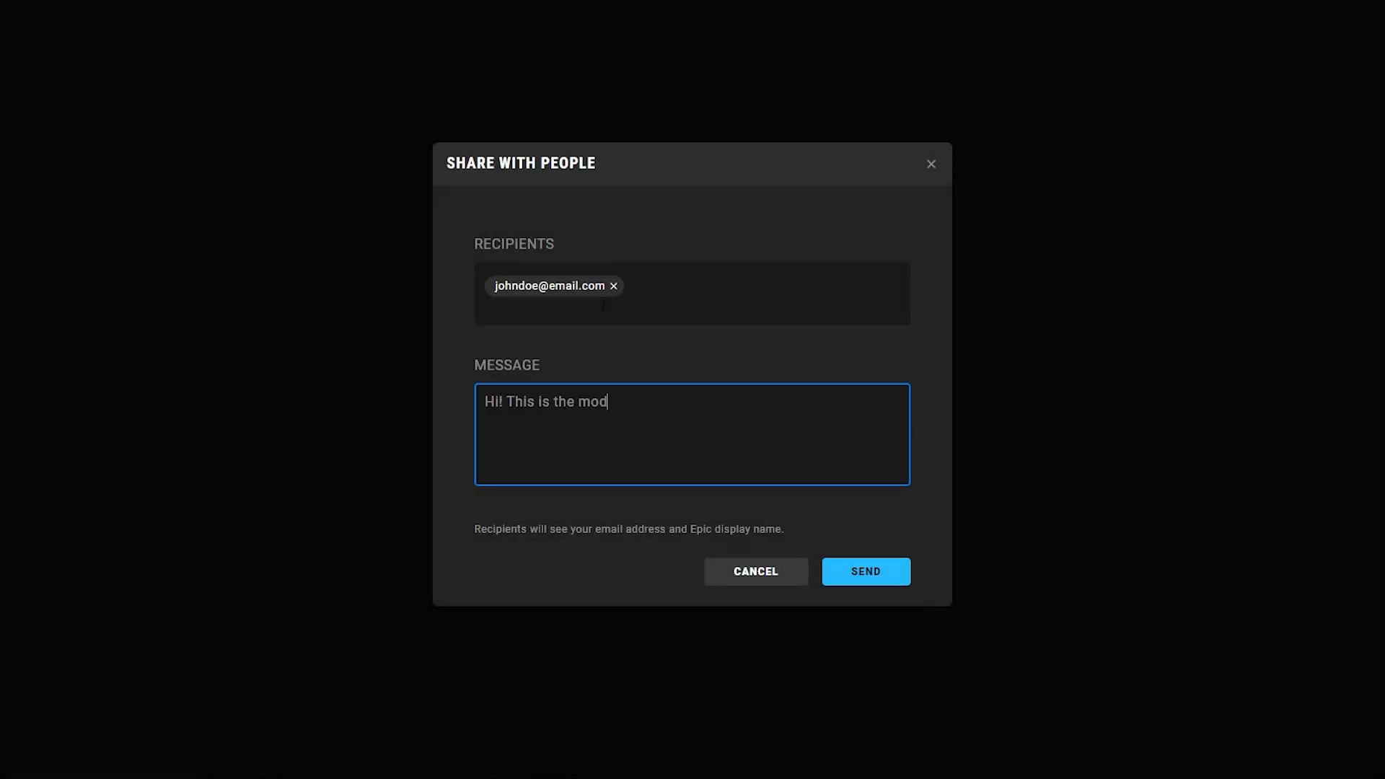
# - Send the share invitation with a greeting note to the recipient
pyautogui.click(865, 571)
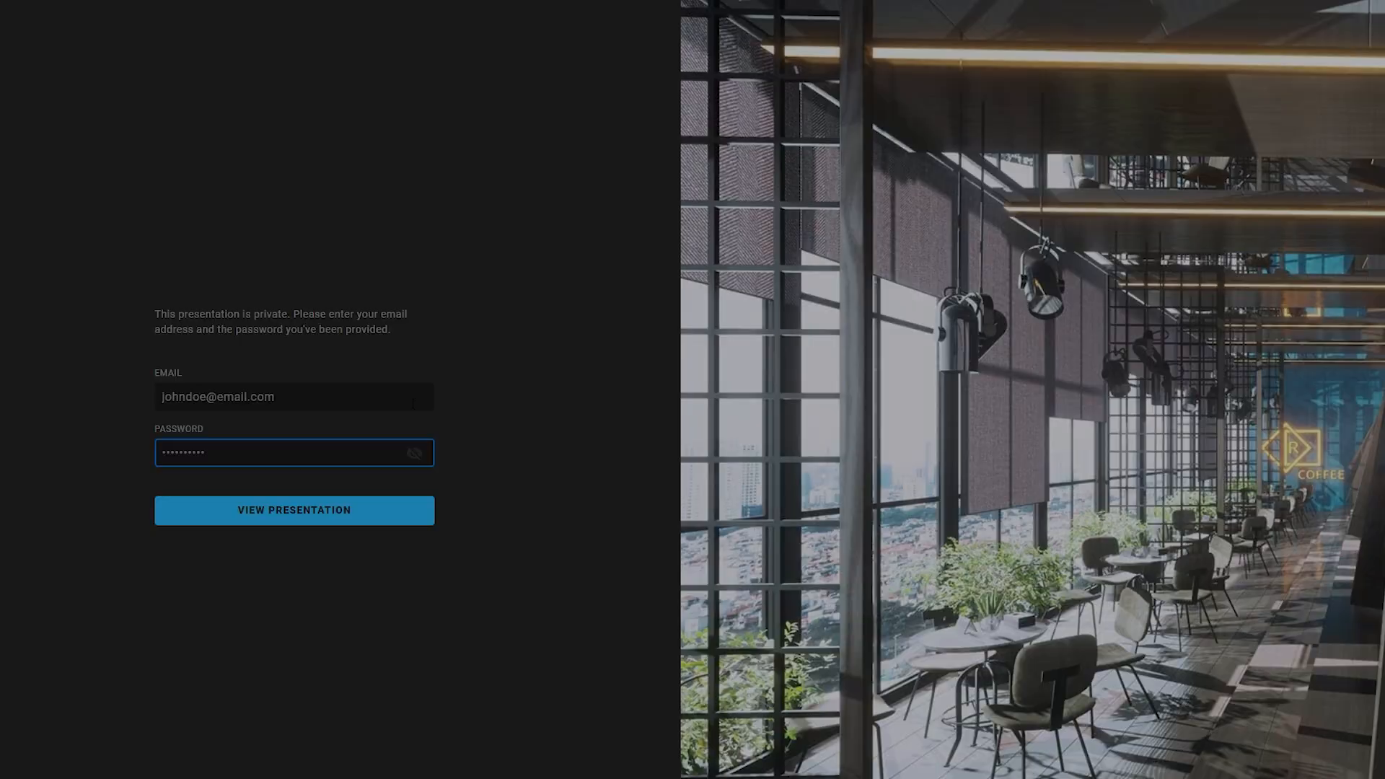
# - View the private presentation using the entered email and password
pyautogui.click(294, 510)
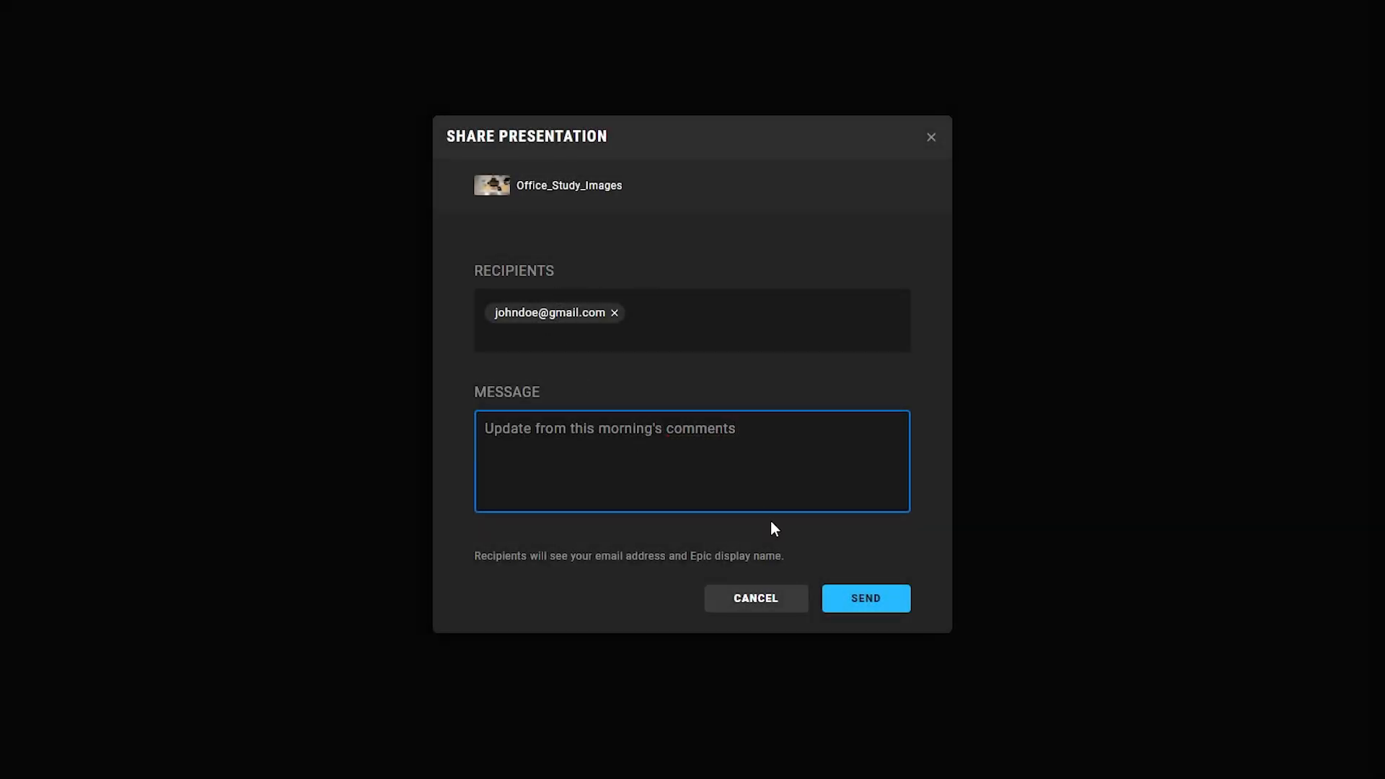
# - Send the Office_Study_Images presentation to the client with the morning-comments update note
pyautogui.click(865, 598)
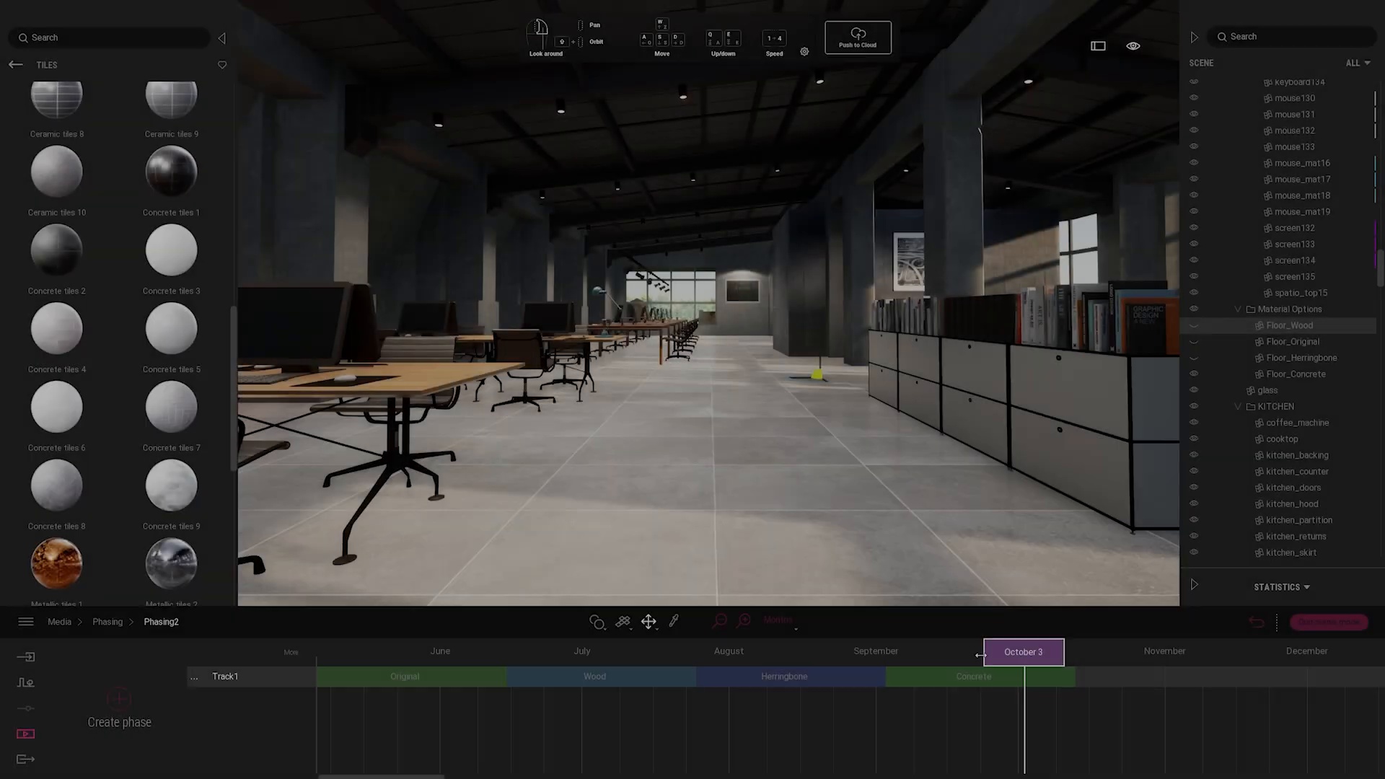
# - Rename Track1 to Material Options and push the phasing media to the cloud
pyautogui.rightClick(225, 677)
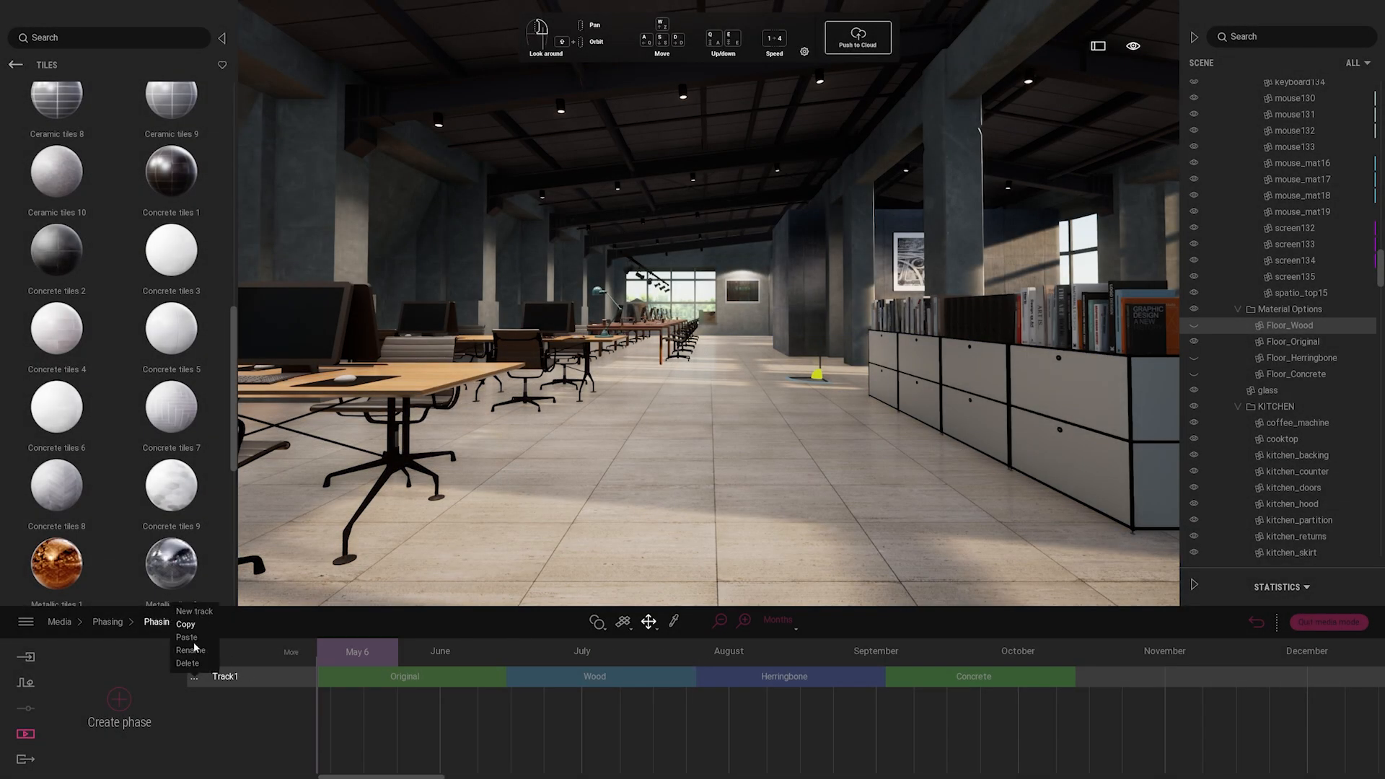
pyautogui.click(190, 651)
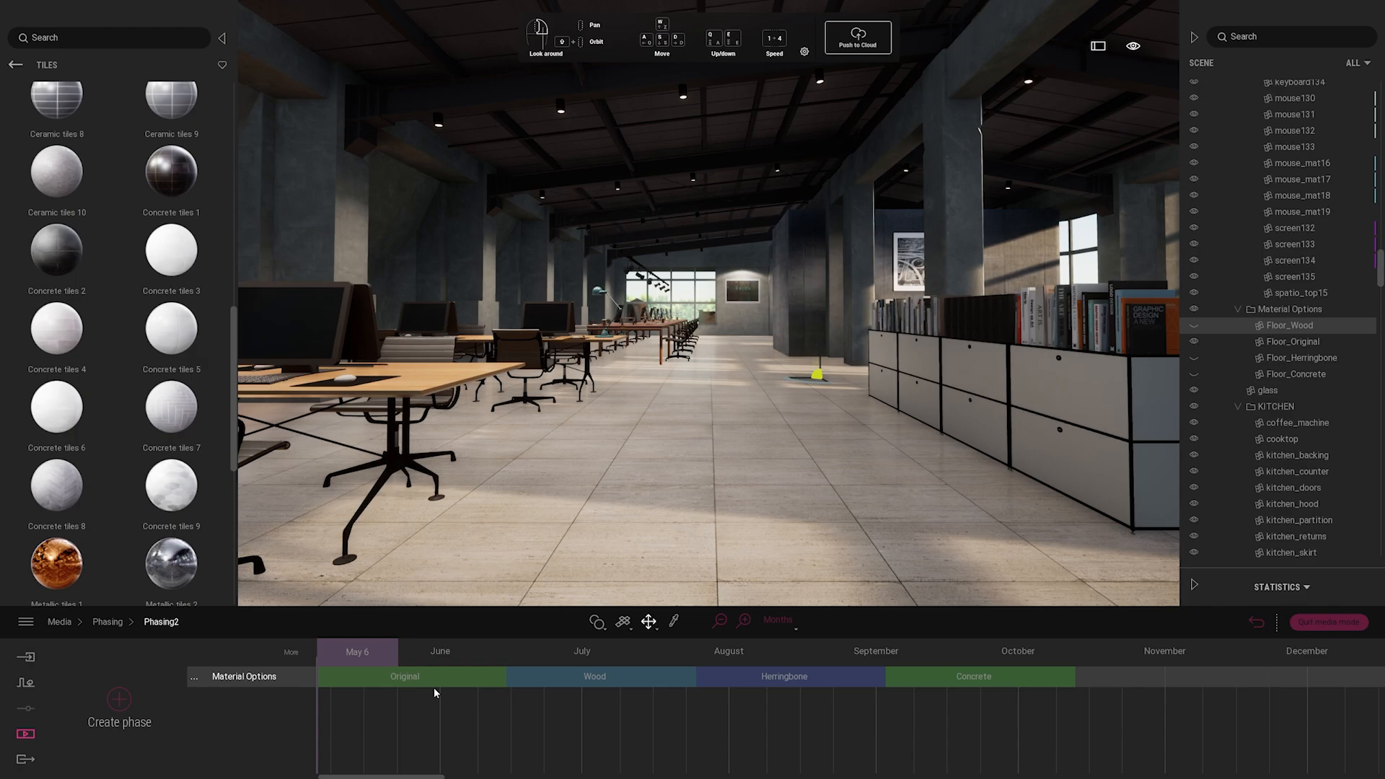
pyautogui.click(856, 38)
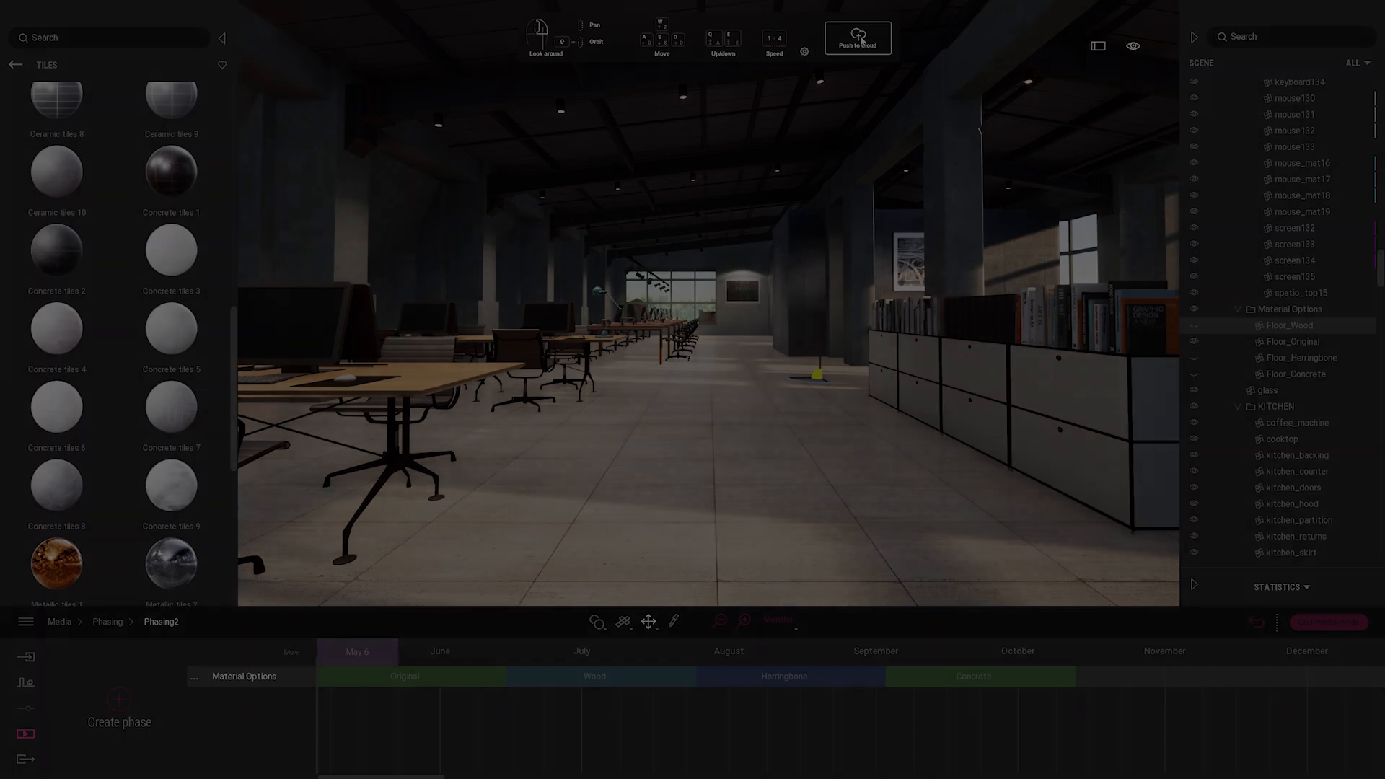
pyautogui.click(857, 38)
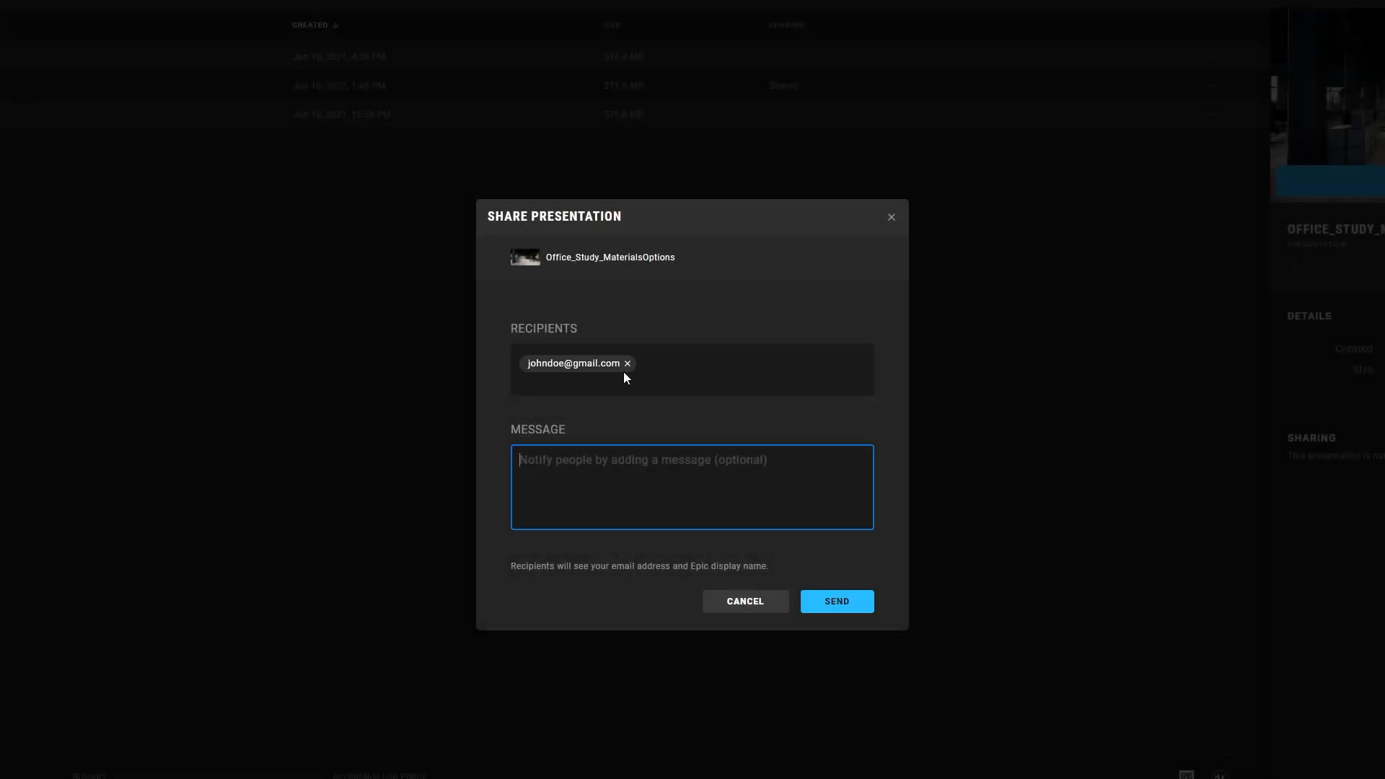
# - Send the Office_Study_MaterialsOptions invitation with the message 'New Lighting'
pyautogui.write('New Lighting')
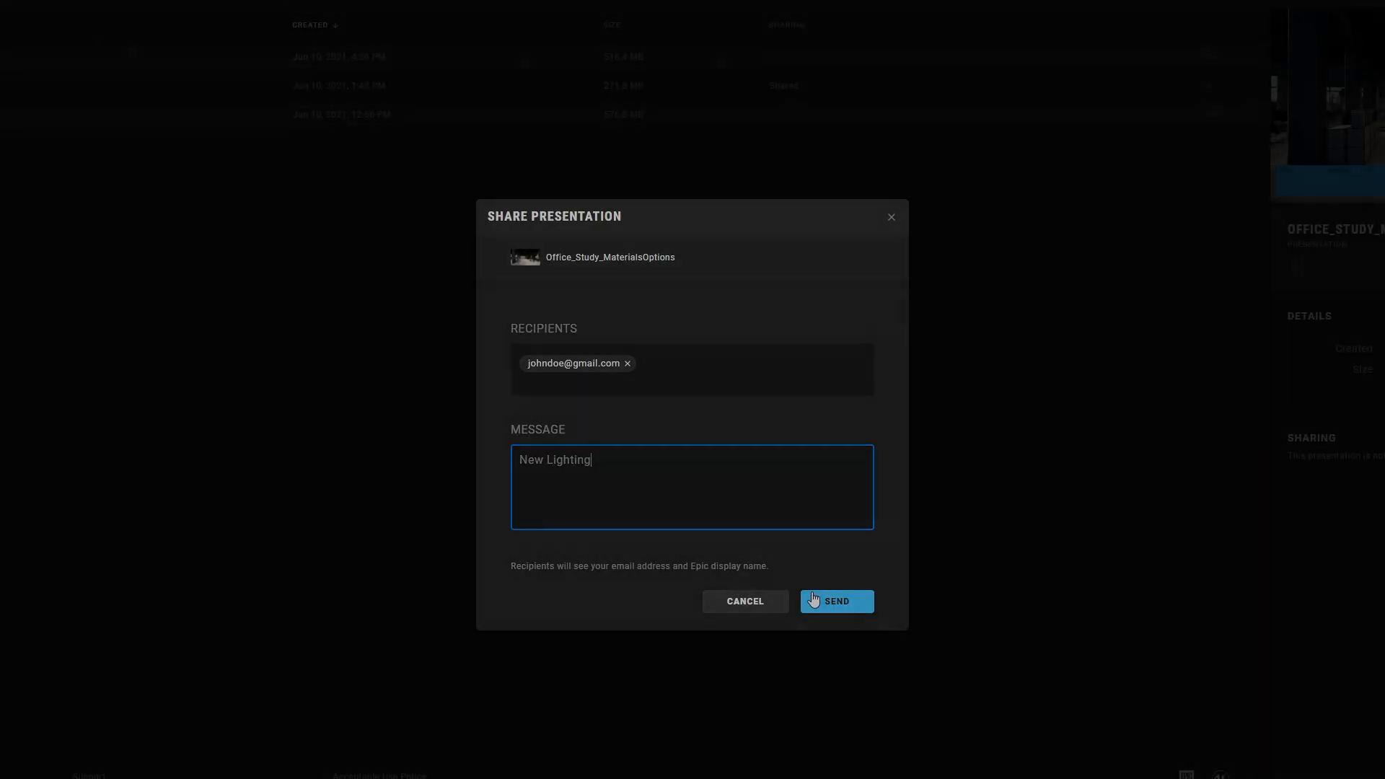
pyautogui.click(836, 601)
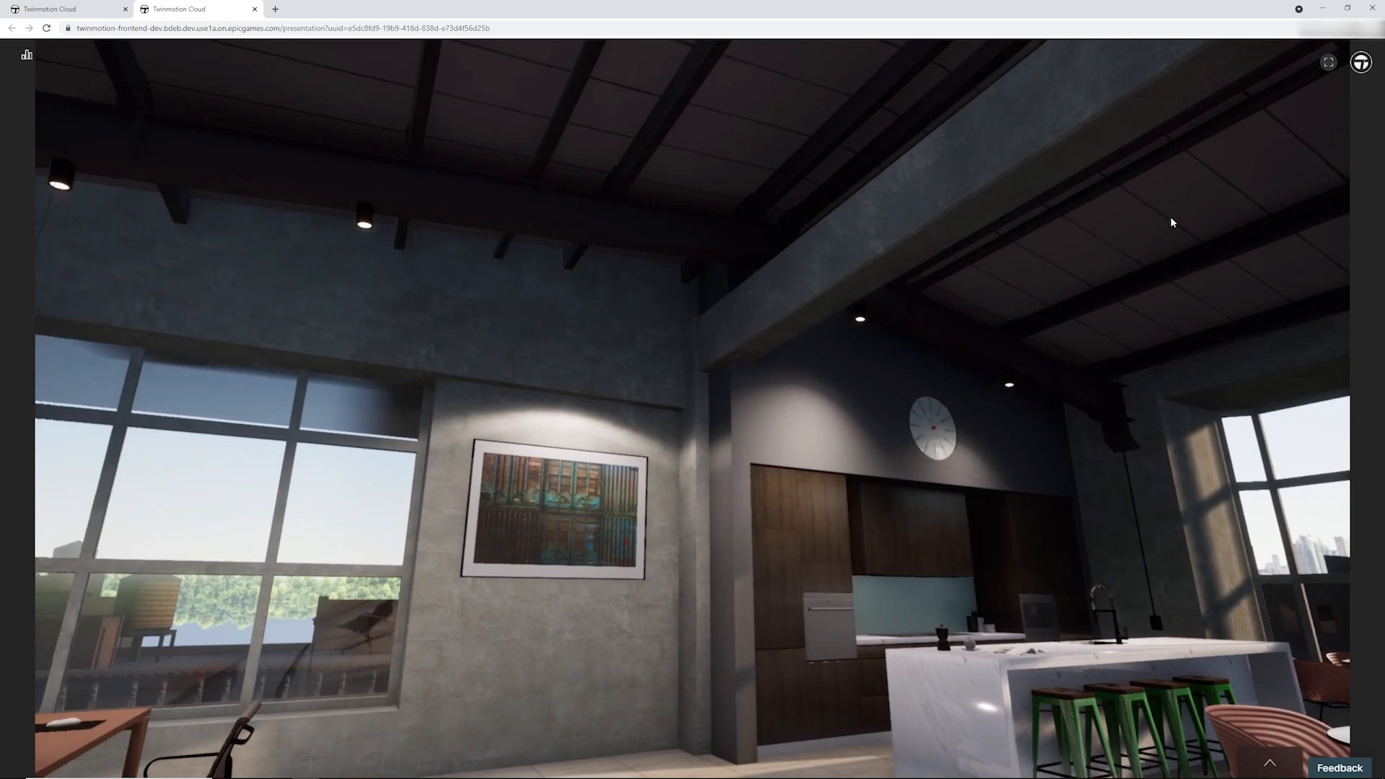